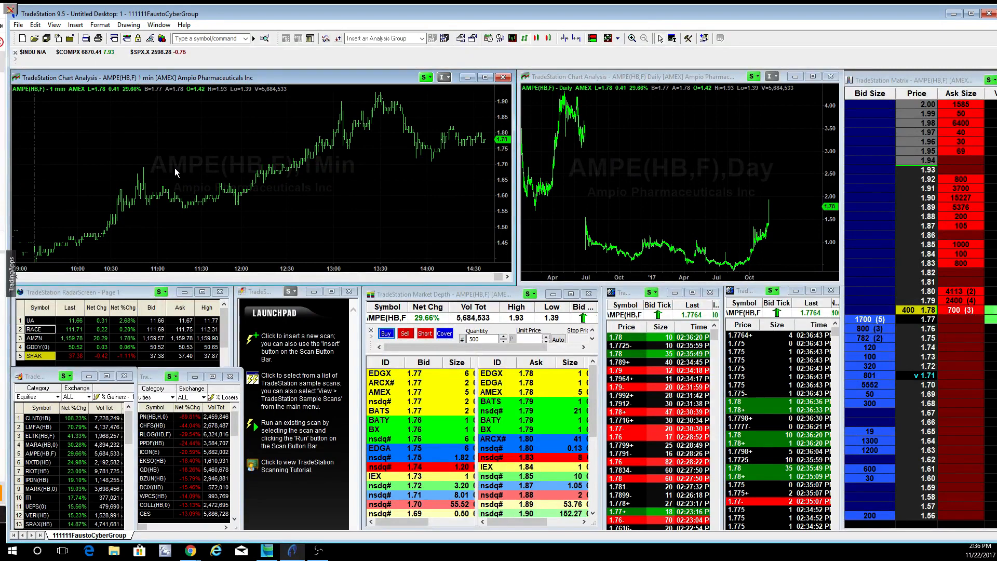
Load MARK into the linked charts, depth and matrix windows via the symbol box.
{"action": "type", "text": "mark"}
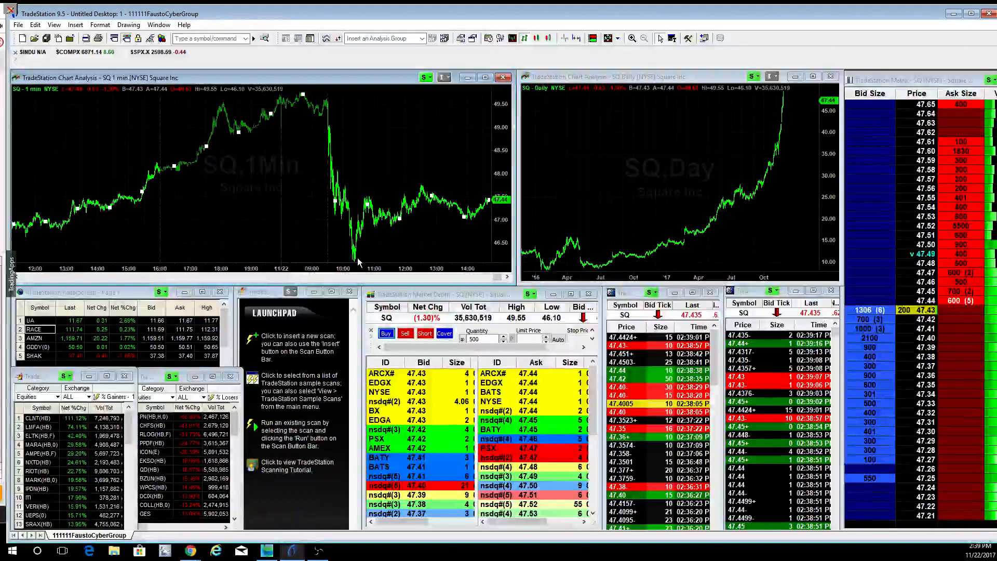
Enter MARA in the symbol box to switch the linked windows to it.
{"action": "type", "text": "mara"}
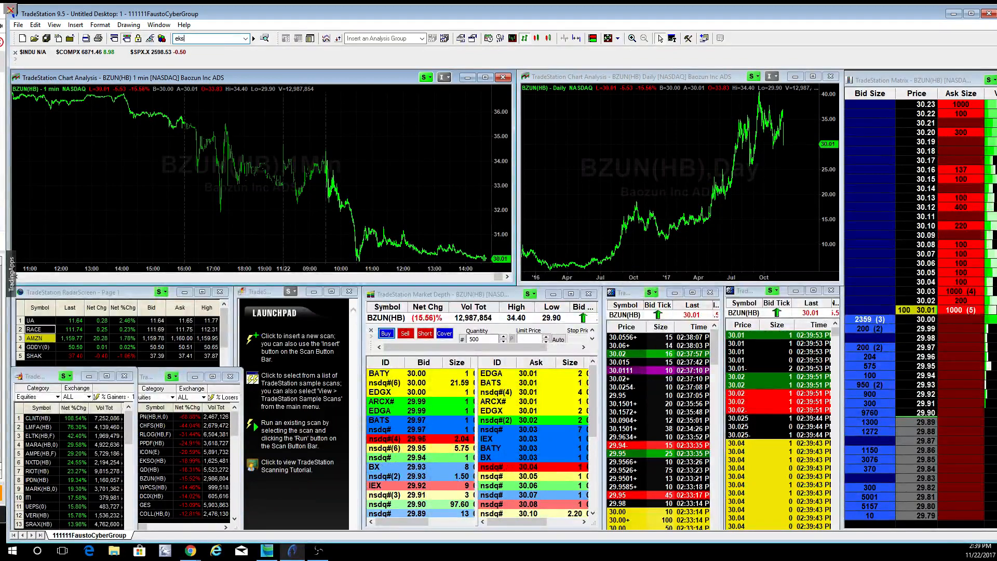
Select EKSO so the linked charts, depth, time-and-sales and matrix show it.
{"action": "left_click", "coordinate": [155, 461]}
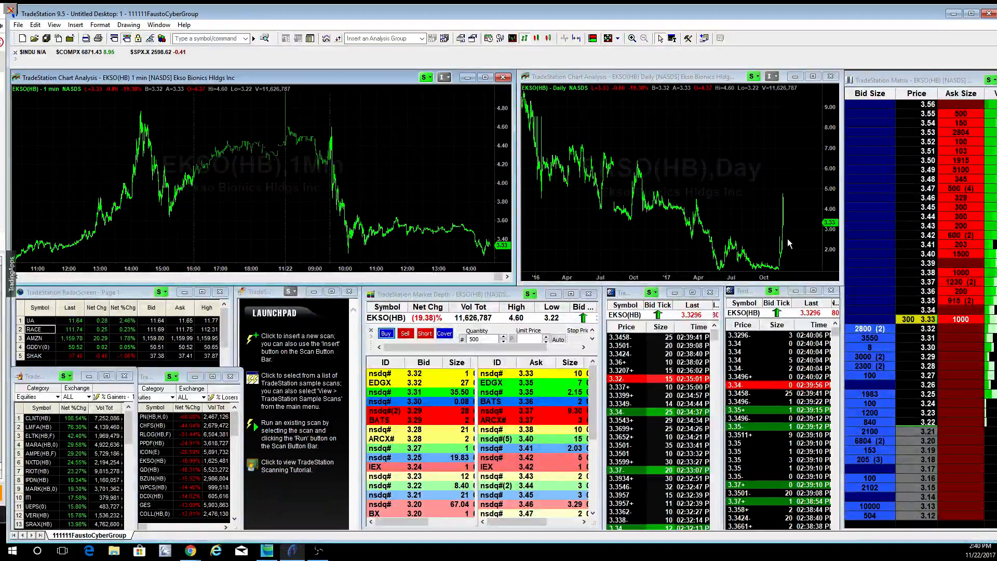
{"action": "mouse_move", "coordinate": [784, 219]}
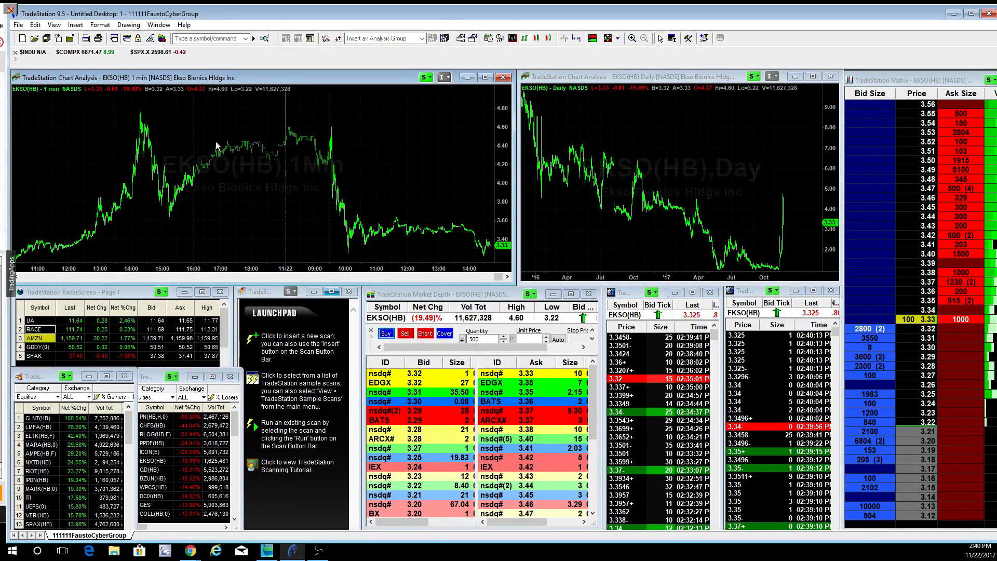
{"action": "mouse_move", "coordinate": [276, 153]}
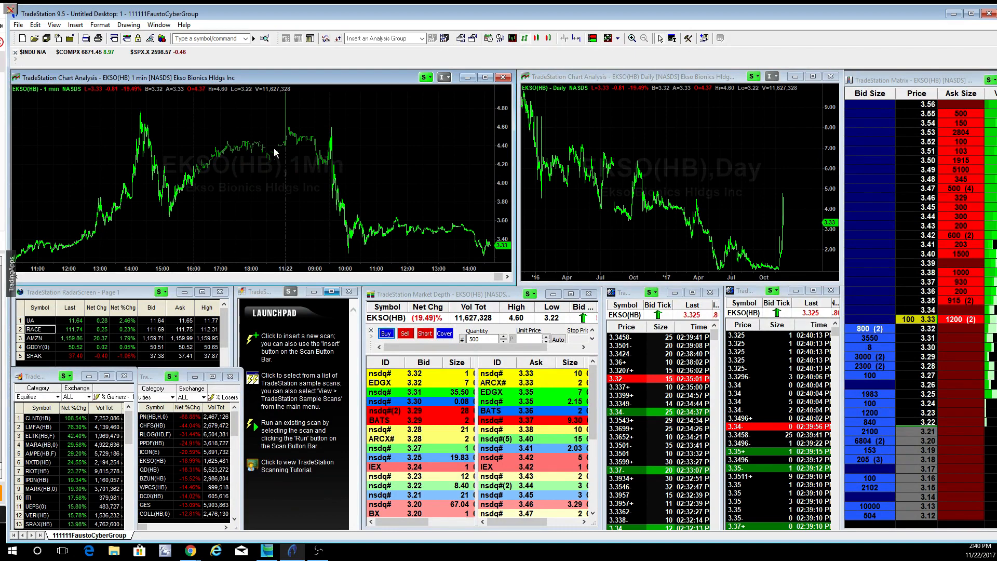